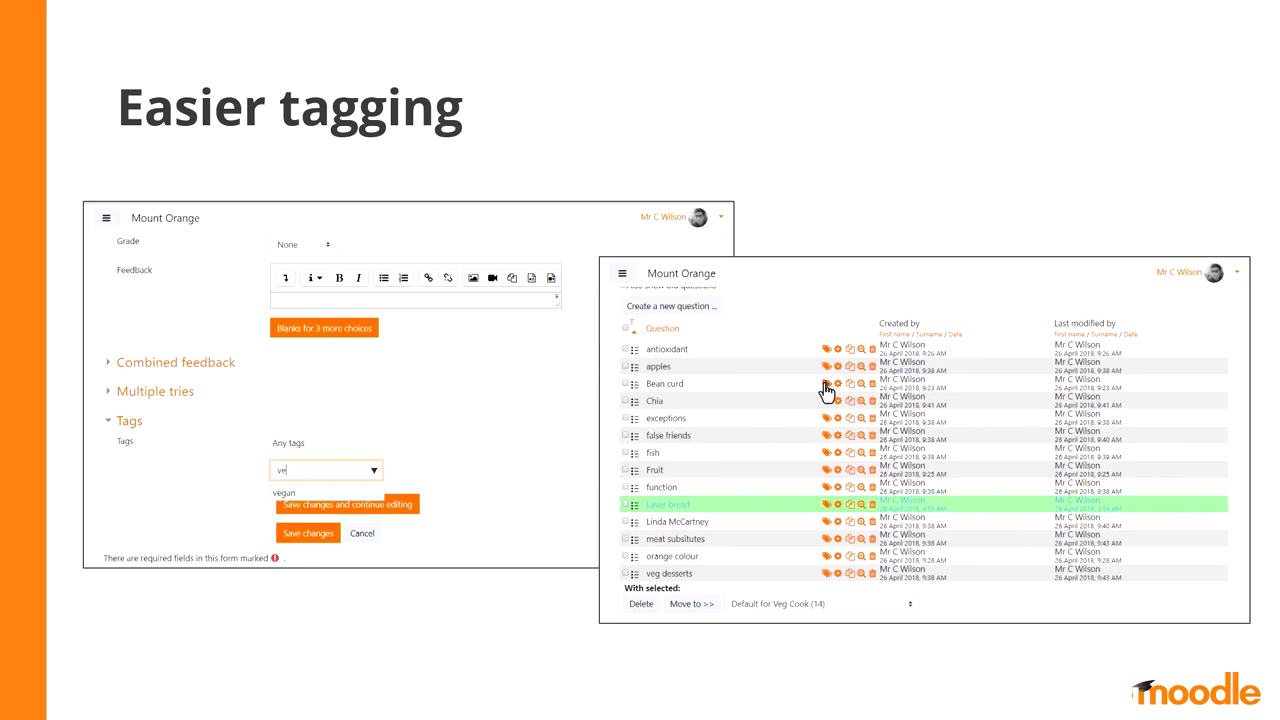
# - Show the Bean curd question's tag editor suggesting 'vegan' from the typed 've'
pyautogui.click(837, 384)
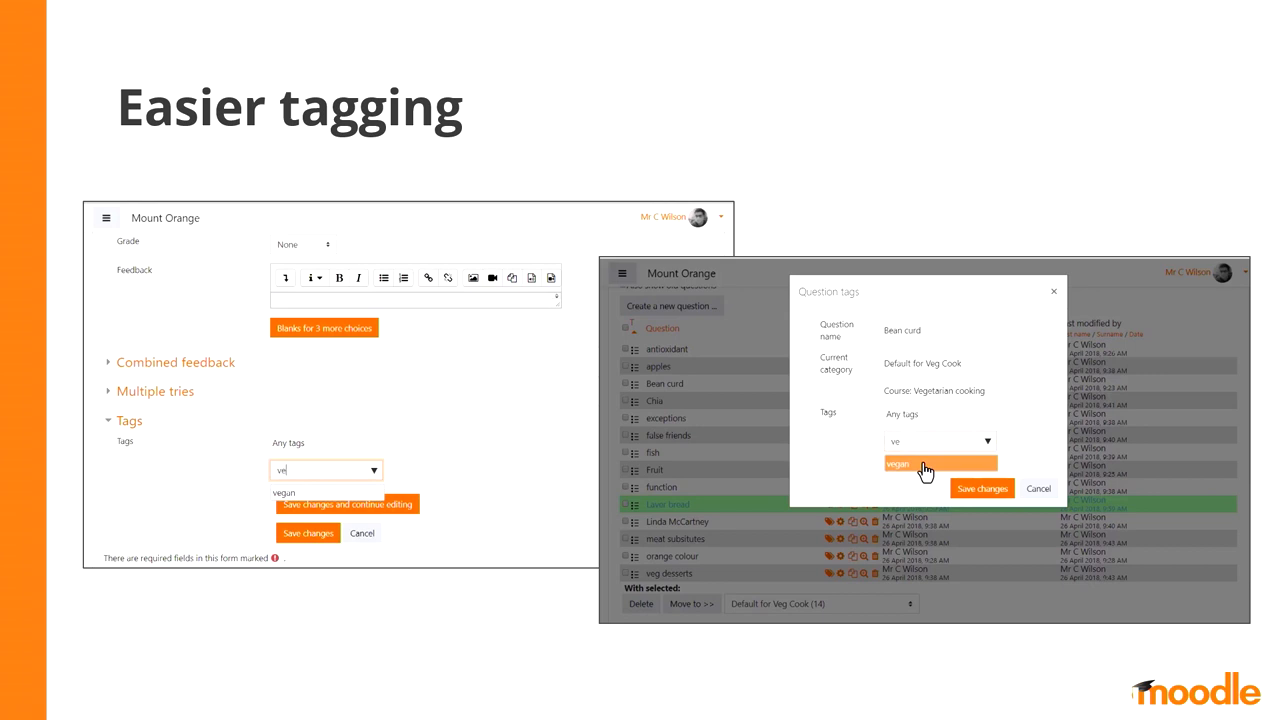
pyautogui.press('Right')
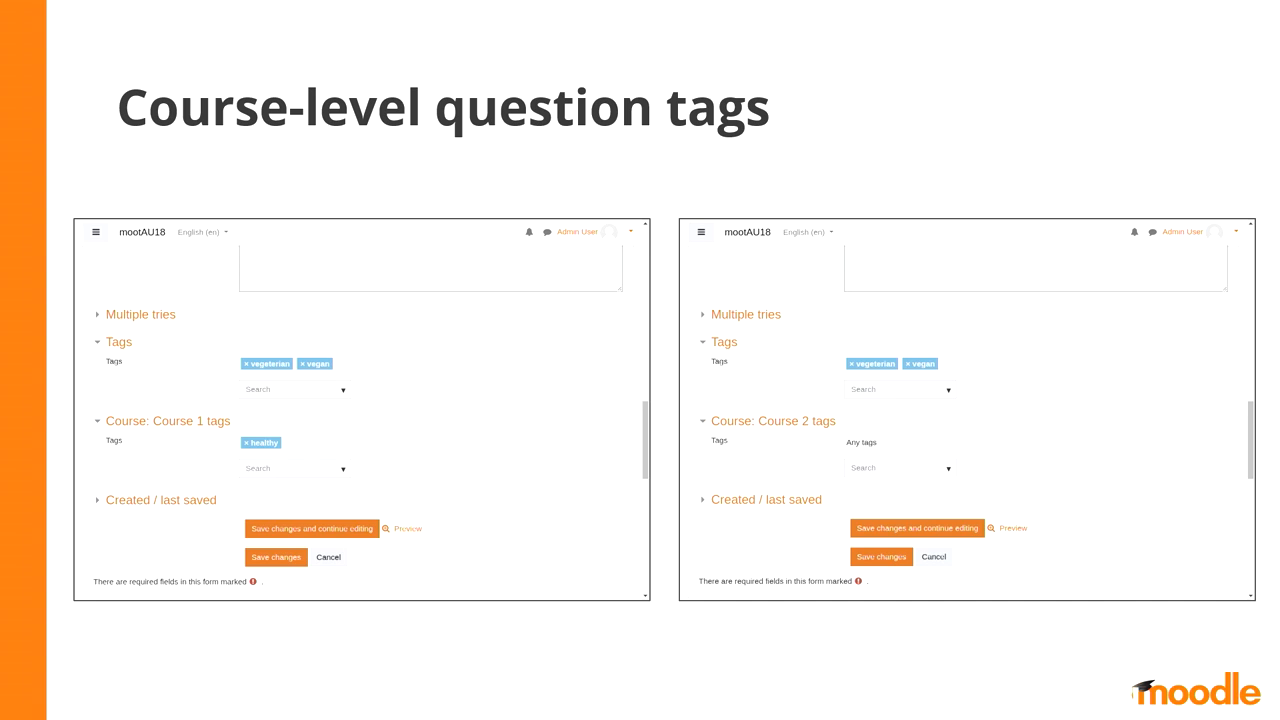
pyautogui.press('Right')
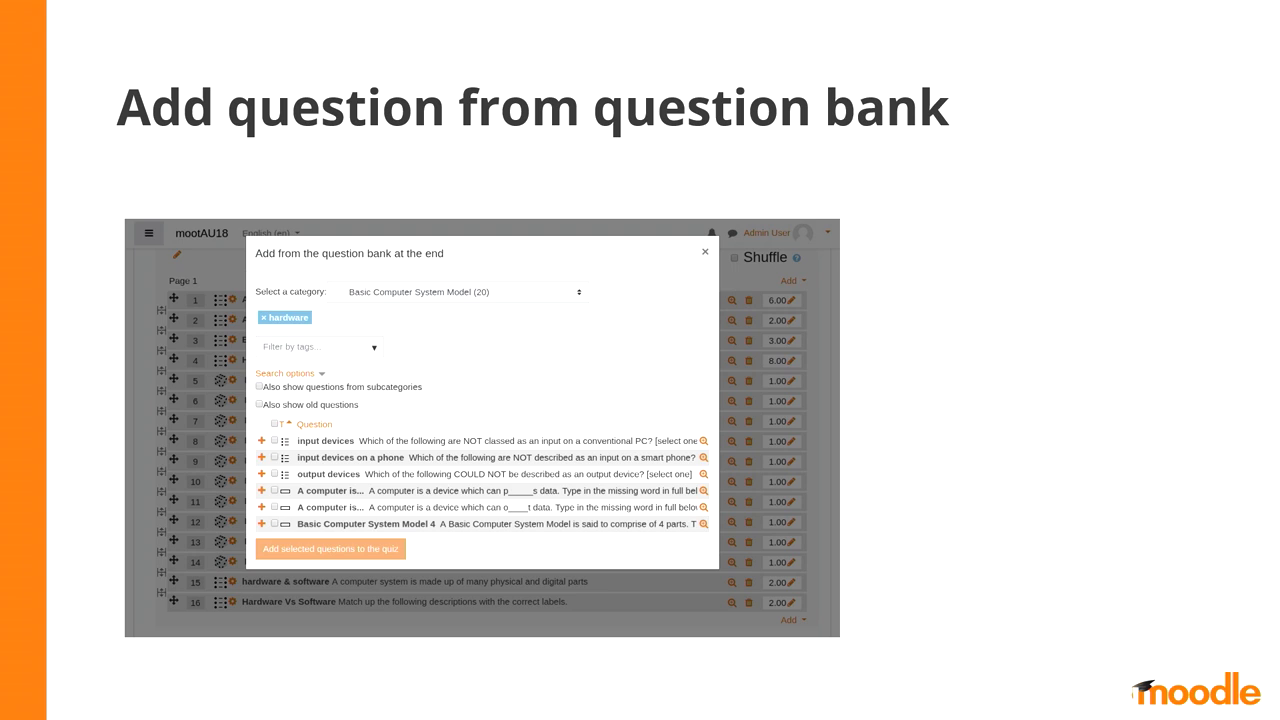
# - Advance to the question bank dialog filtered by the 'hardware' tag
pyautogui.press('Right')
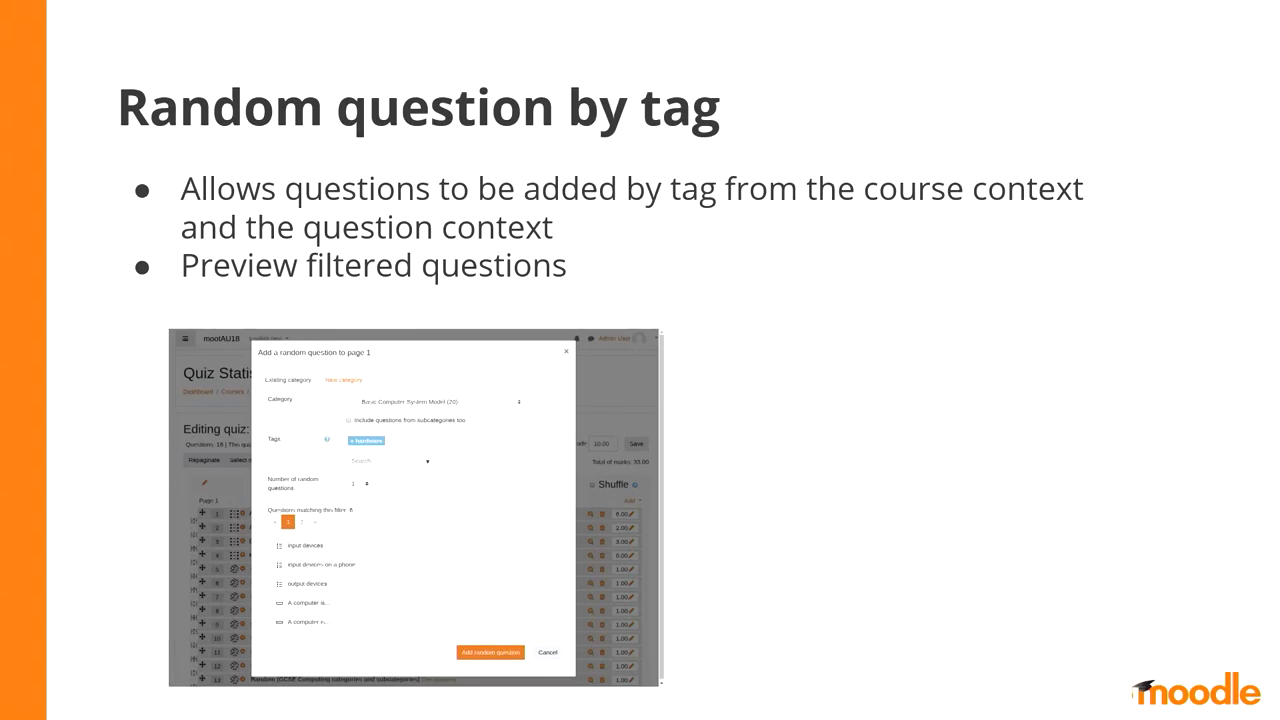